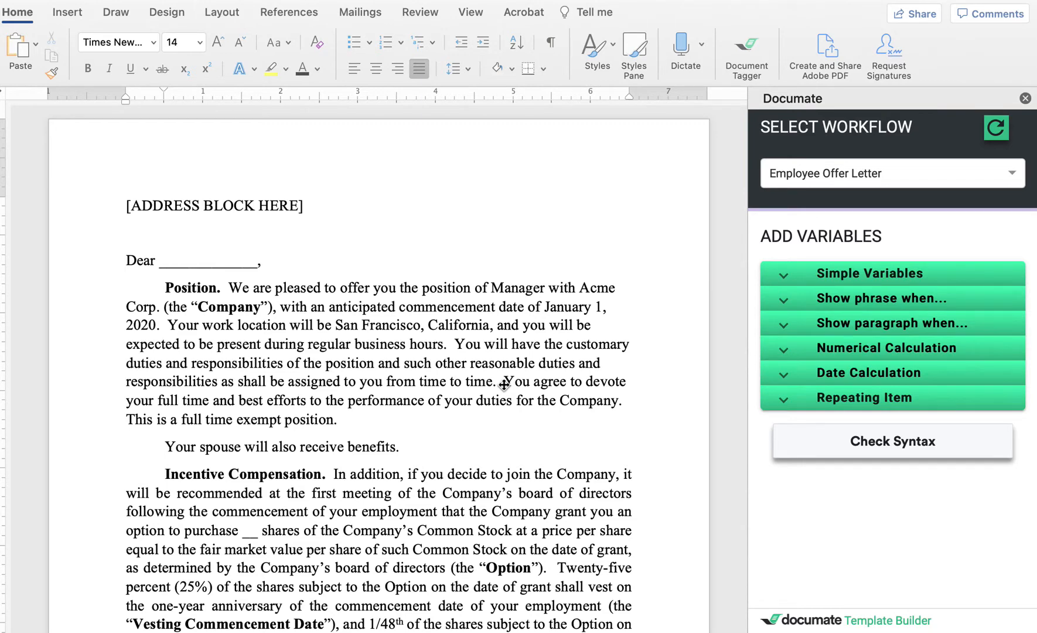
mouse_move(832, 152)
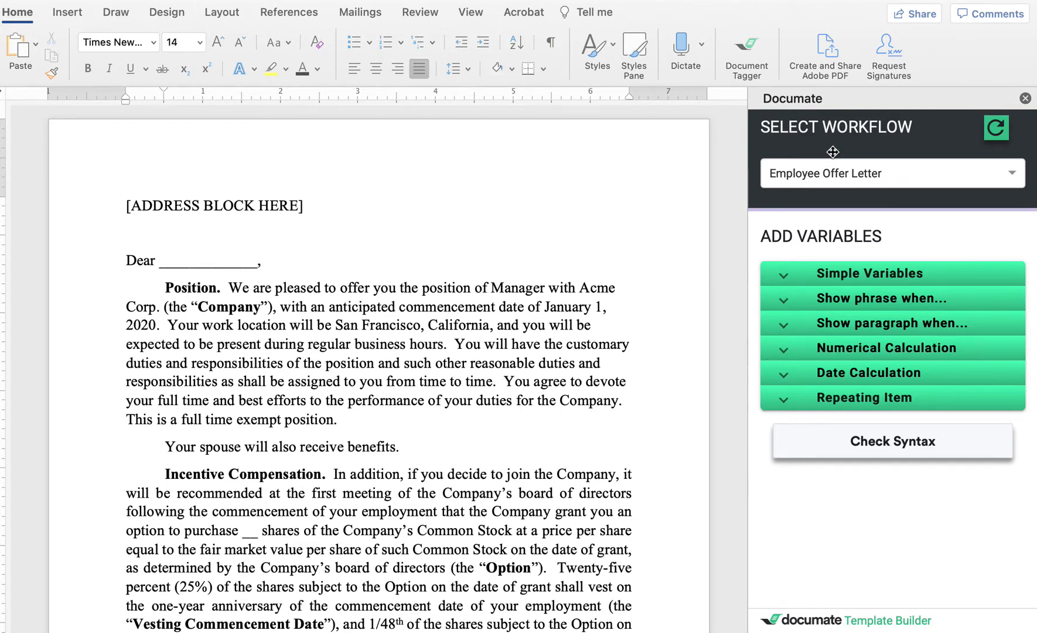
mouse_move(826, 119)
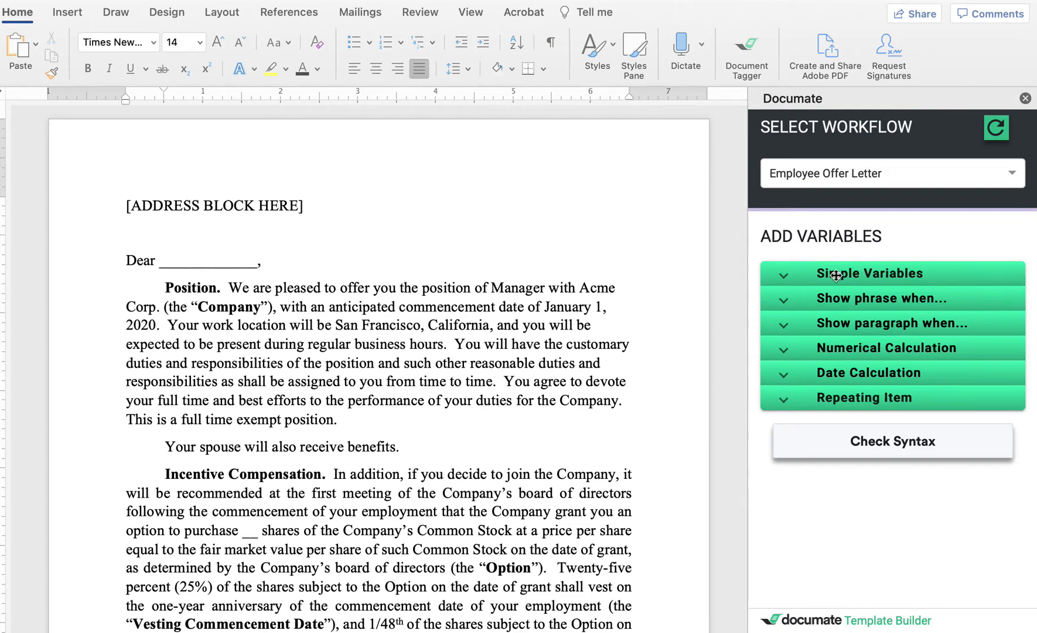
Replace [ADDRESS BLOCK HERE] with employeename, streetaddress and citystatezip, formatting citystatezip as Uppercase
click(871, 273)
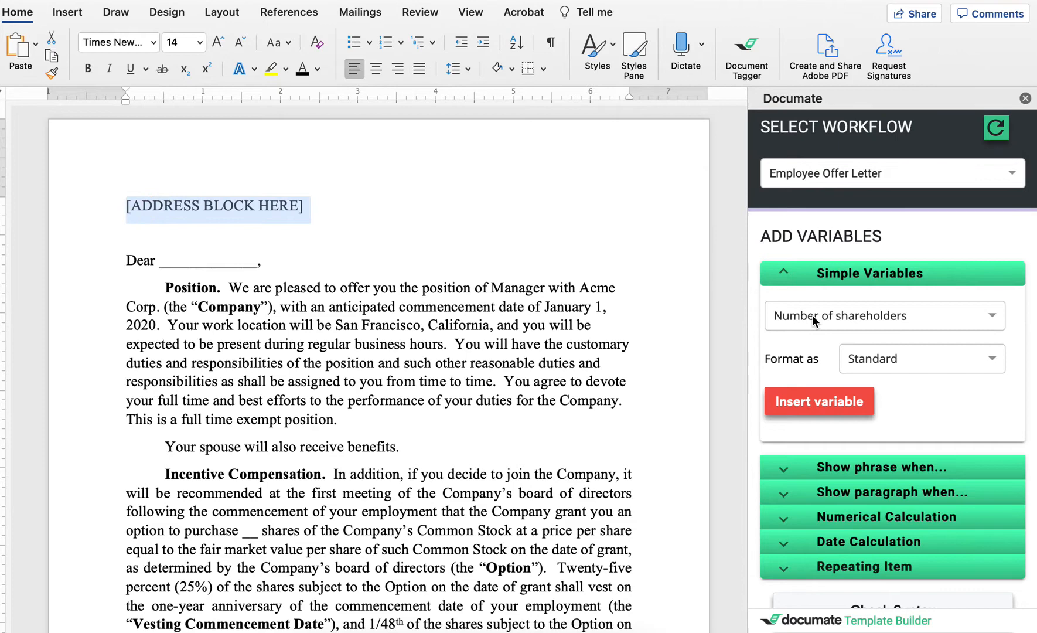
click(883, 315)
text(em)
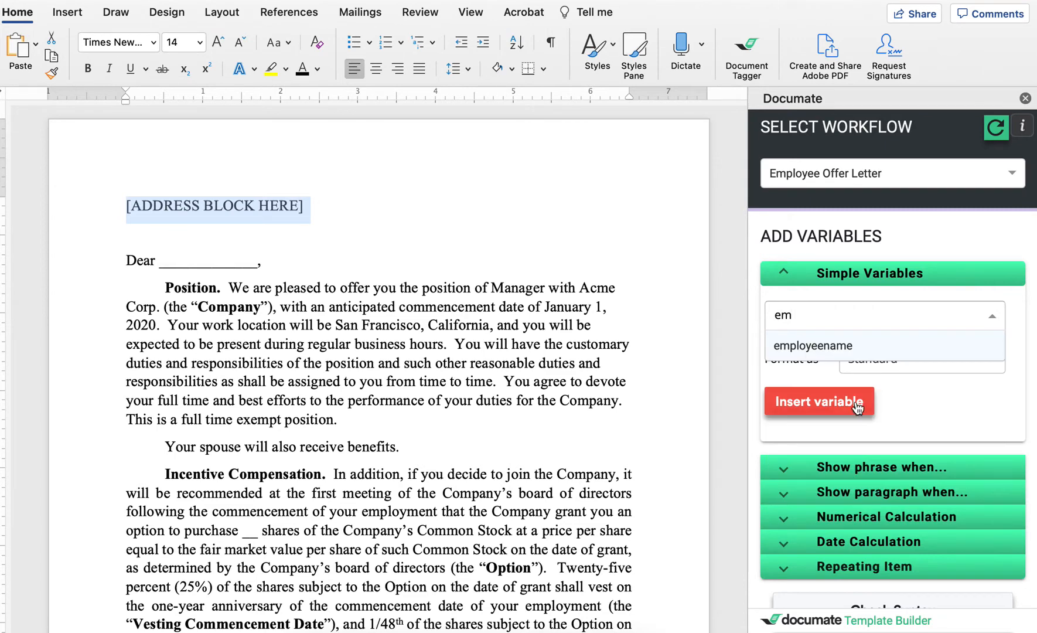
click(813, 345)
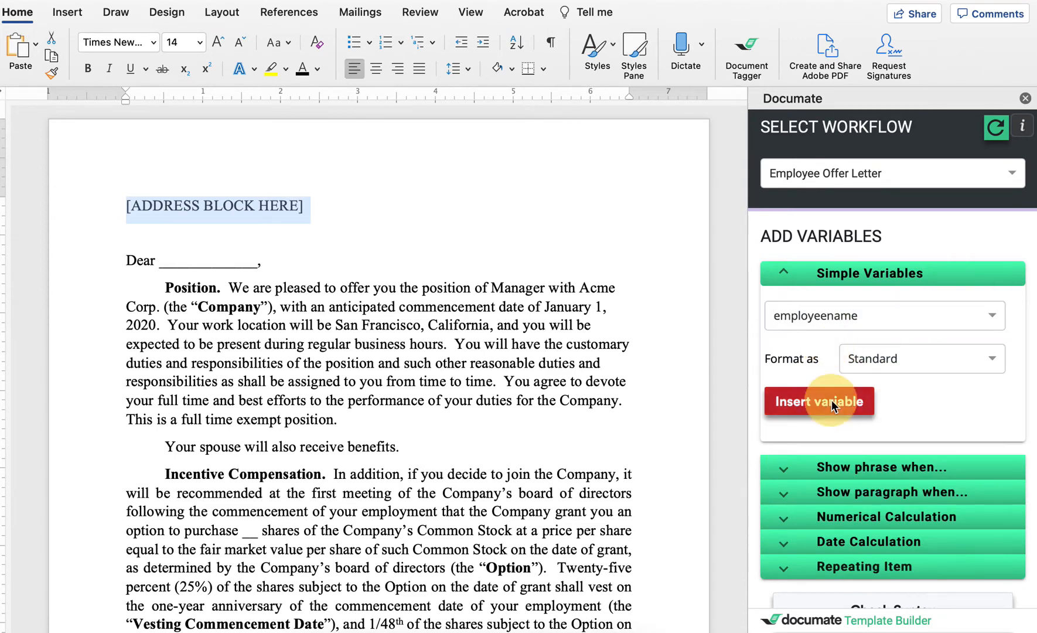
click(818, 401)
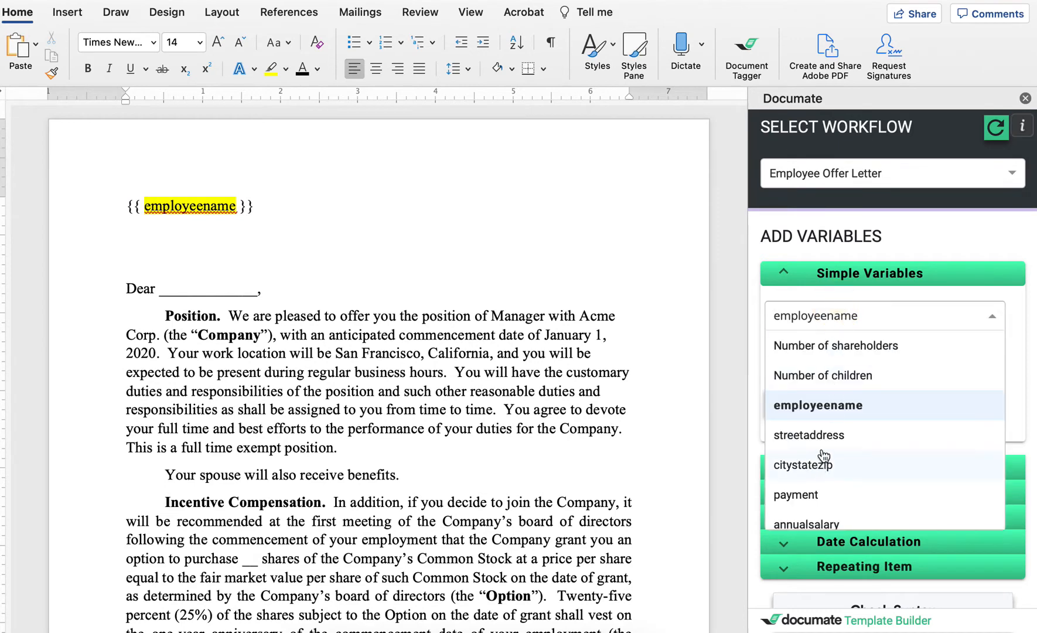
click(807, 435)
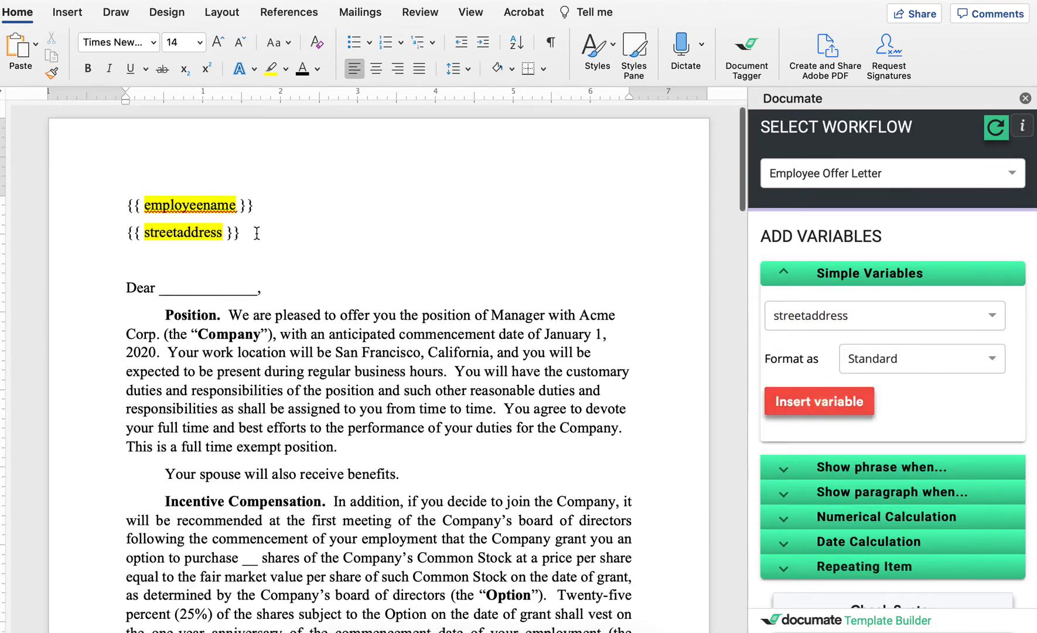
click(882, 315)
text(citystatezip)
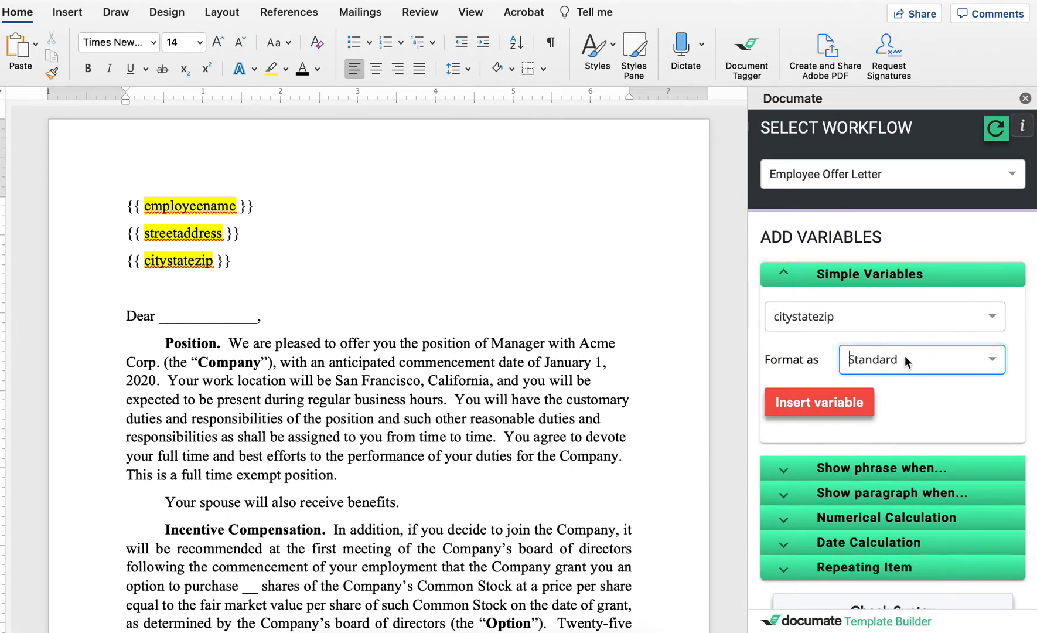
click(919, 359)
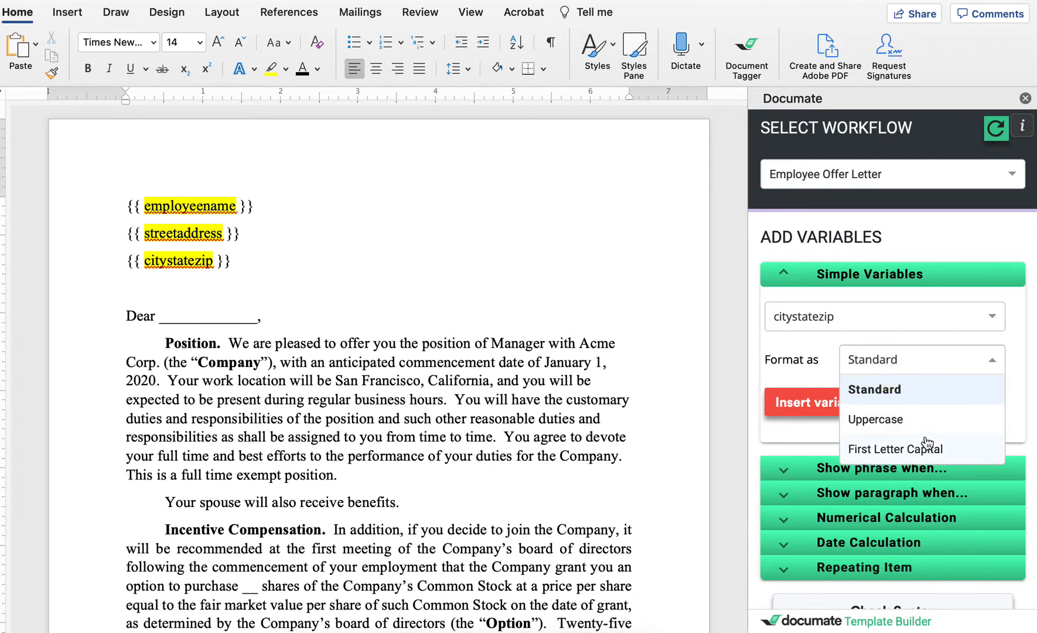
mouse_move(889, 426)
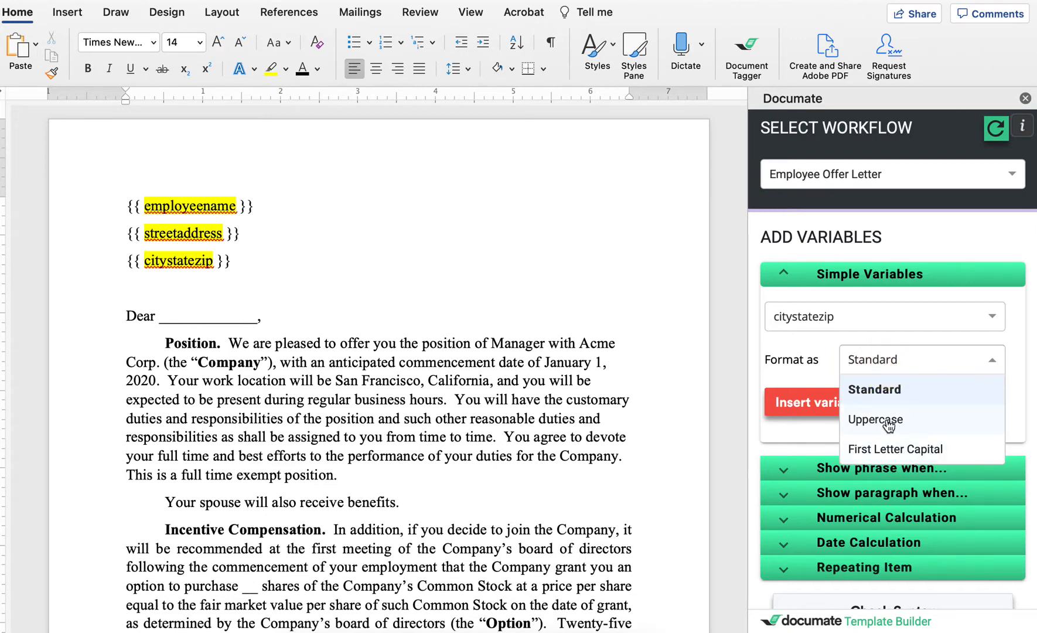
click(874, 419)
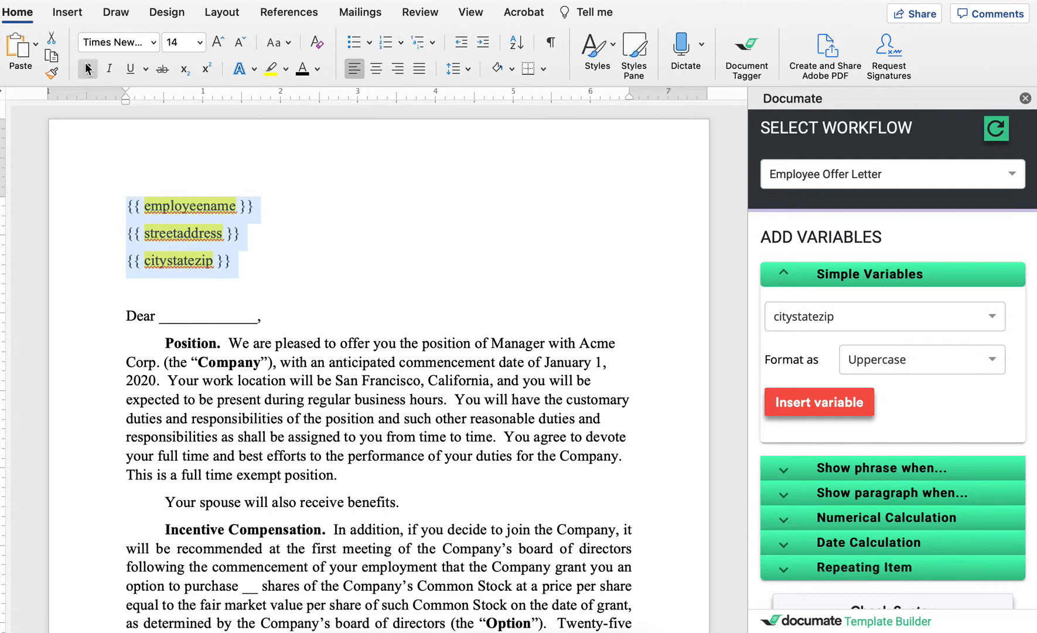
Bold the employeename, streetaddress and citystatezip lines and collapse the Simple Variables section
click(87, 69)
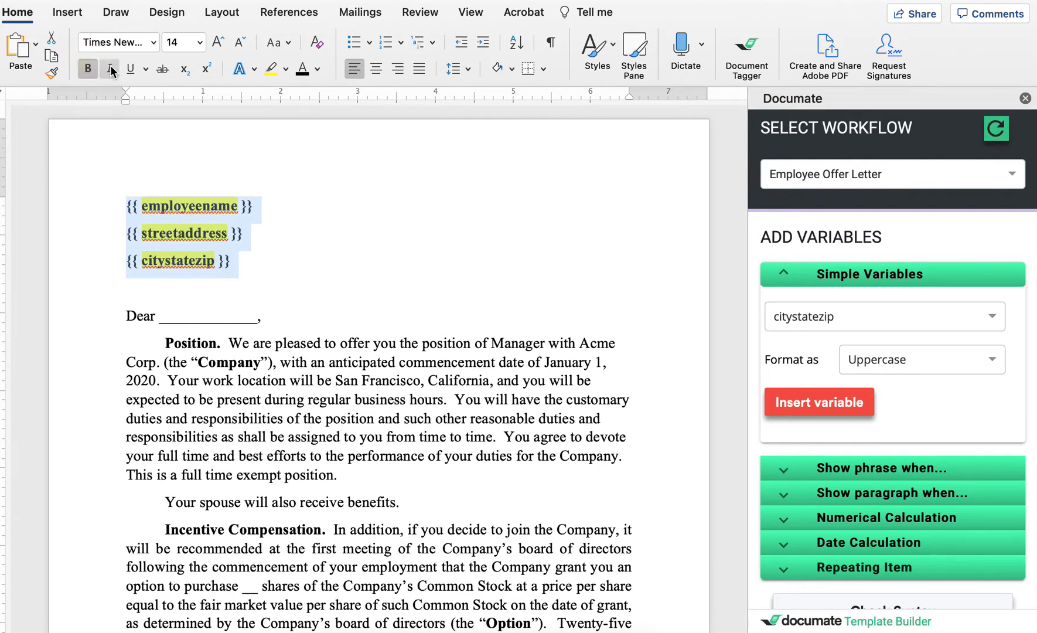
click(130, 68)
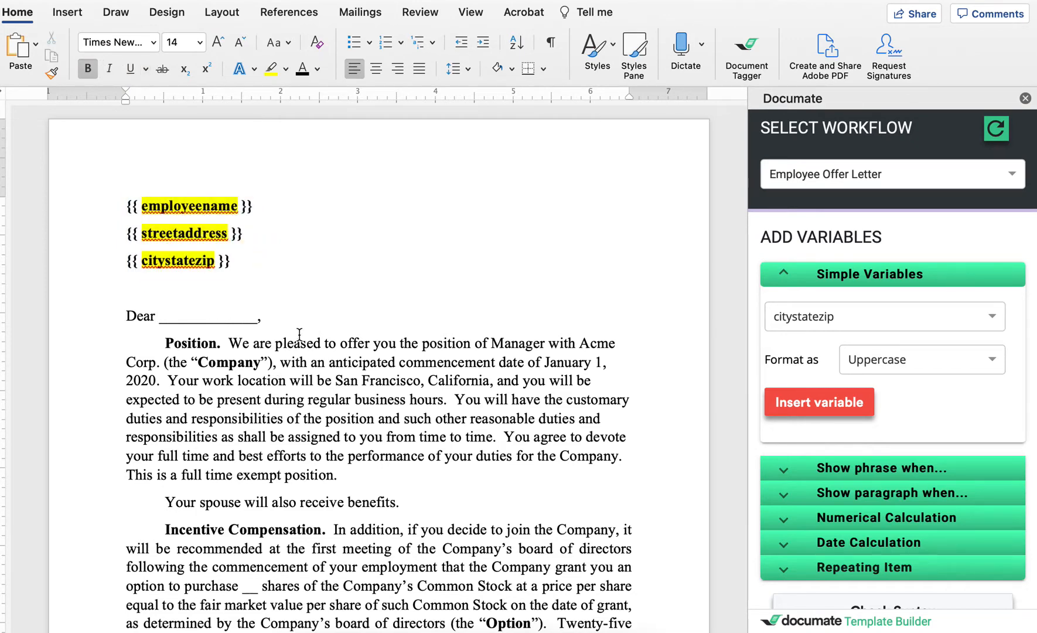
scroll(down, 3)
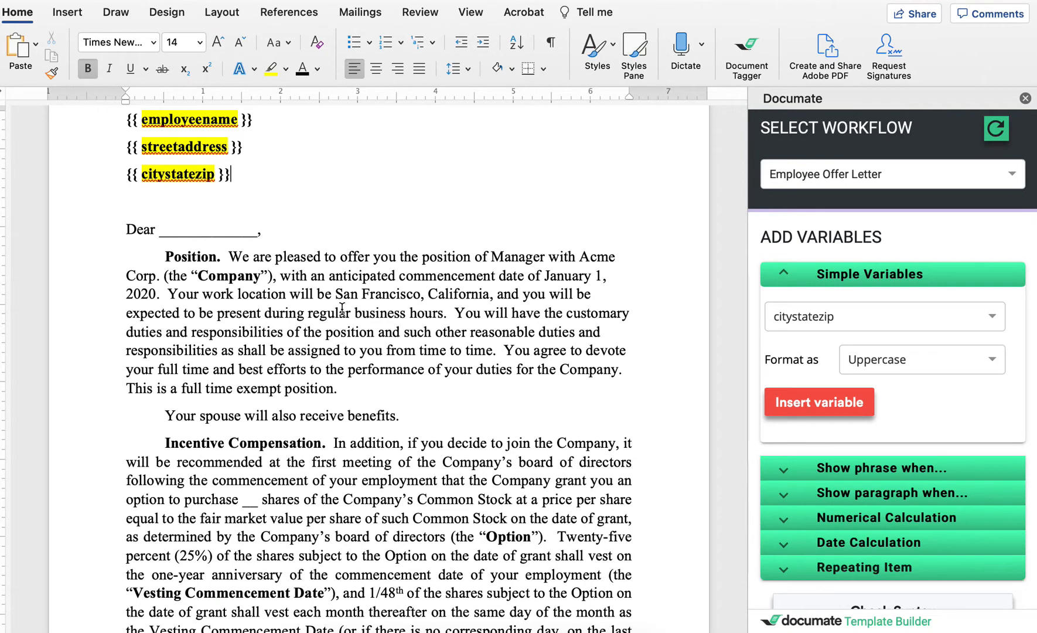
scroll(down, 3)
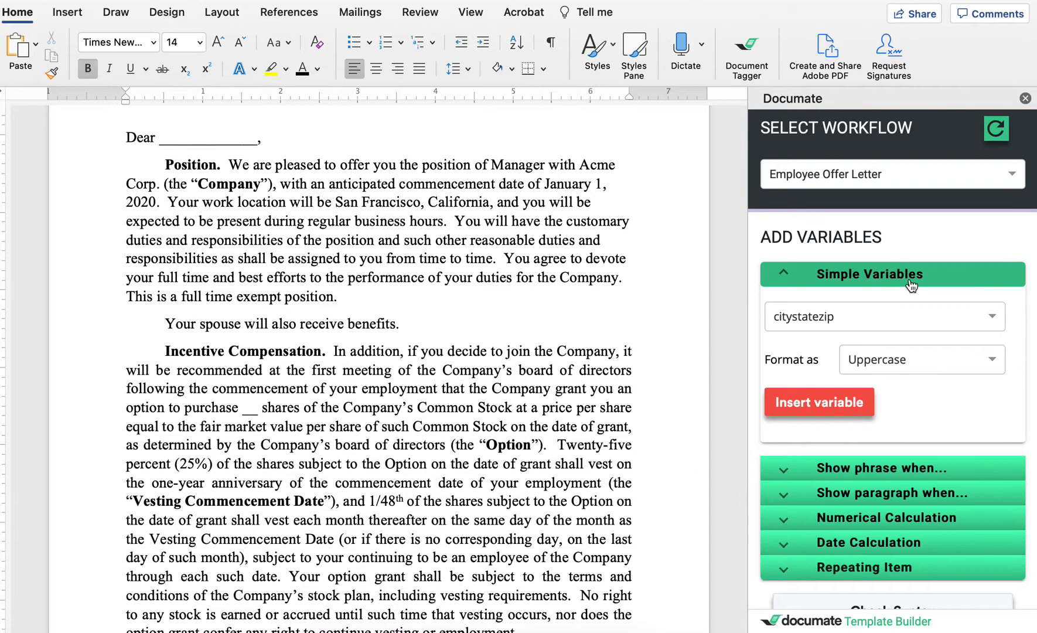
click(869, 274)
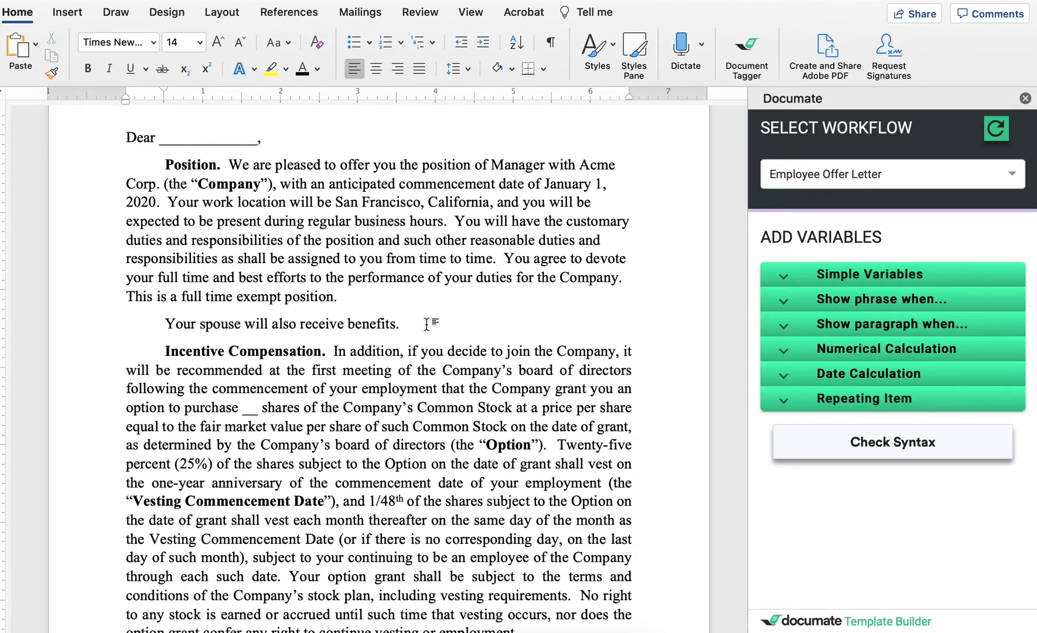
Wrap 'Your spouse will also receive benefits.' in a condition on maritalstatus being Married
click(400, 324)
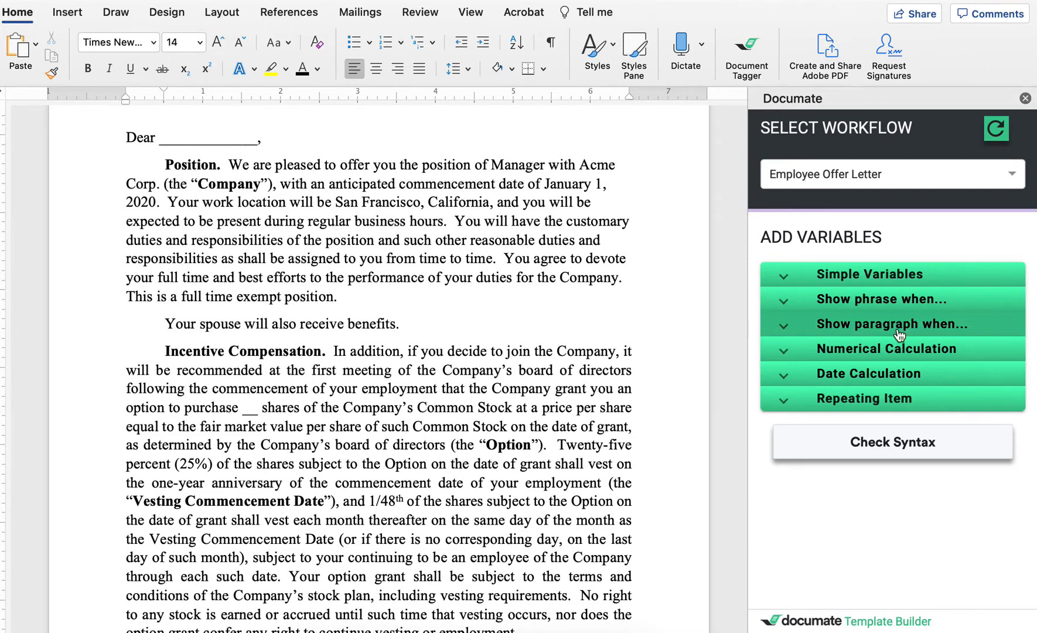
mouse_move(883, 298)
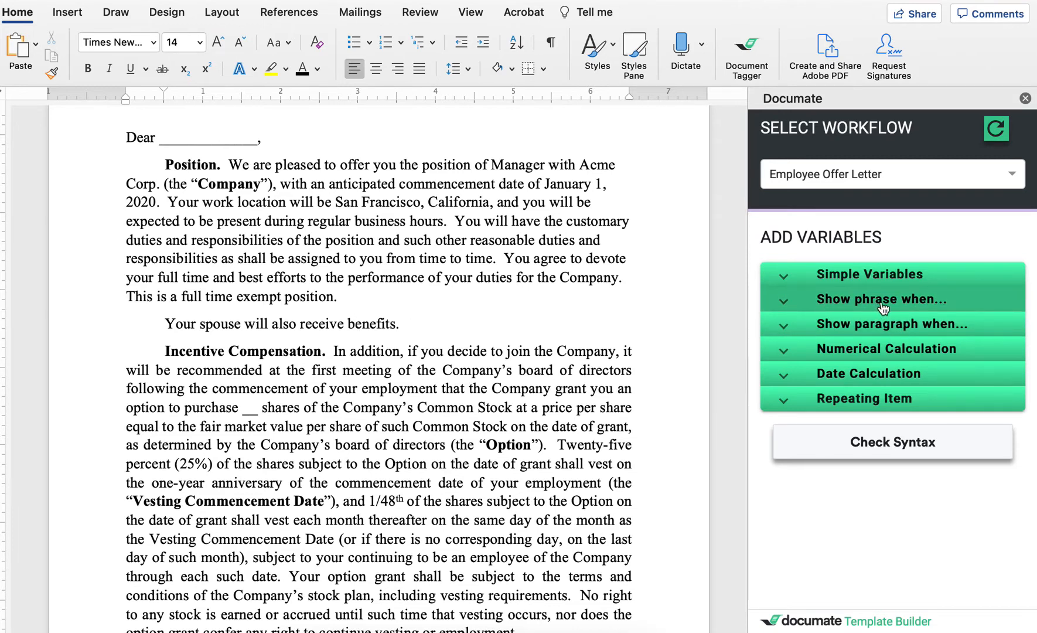
click(879, 298)
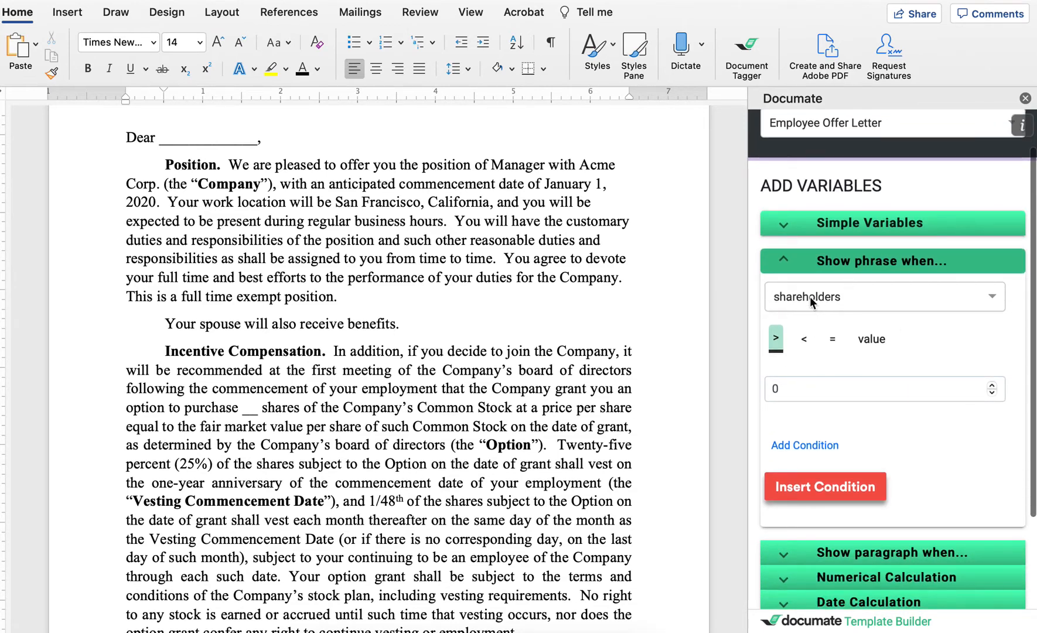
click(884, 297)
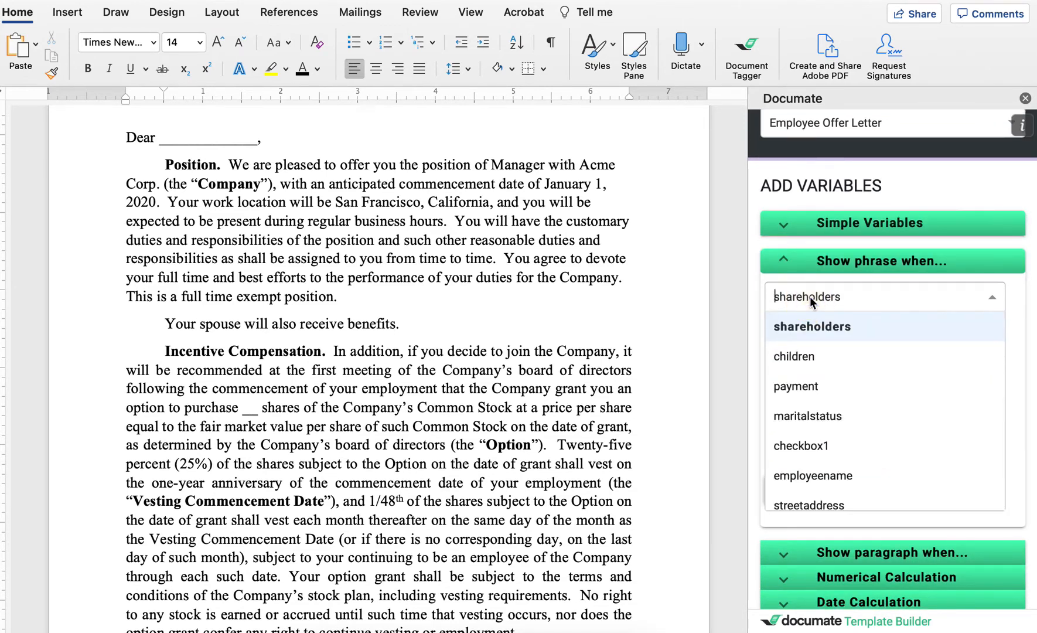
click(806, 416)
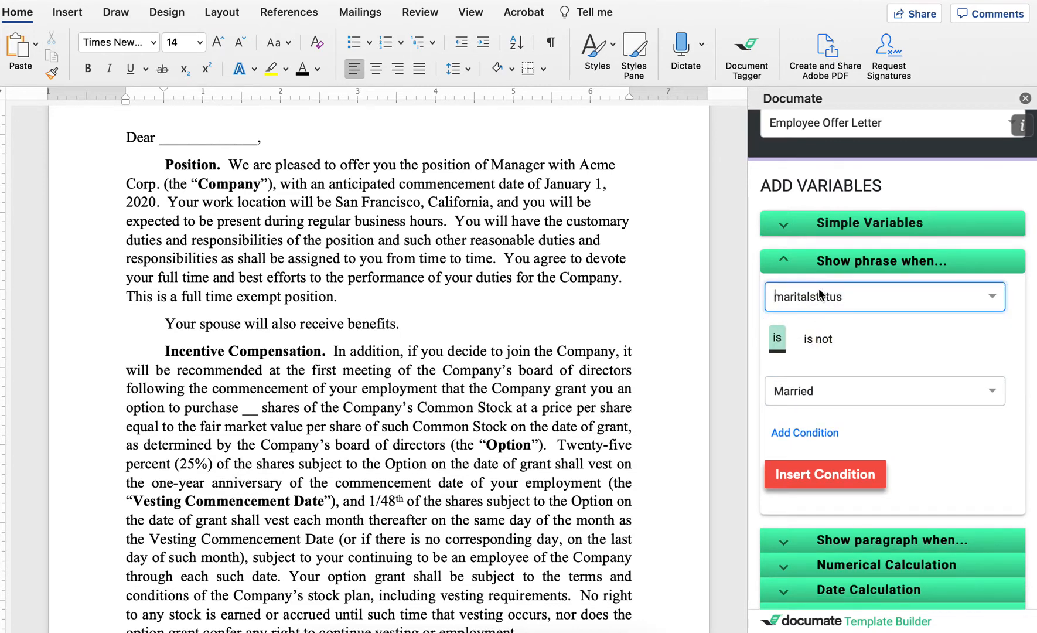
mouse_move(820, 401)
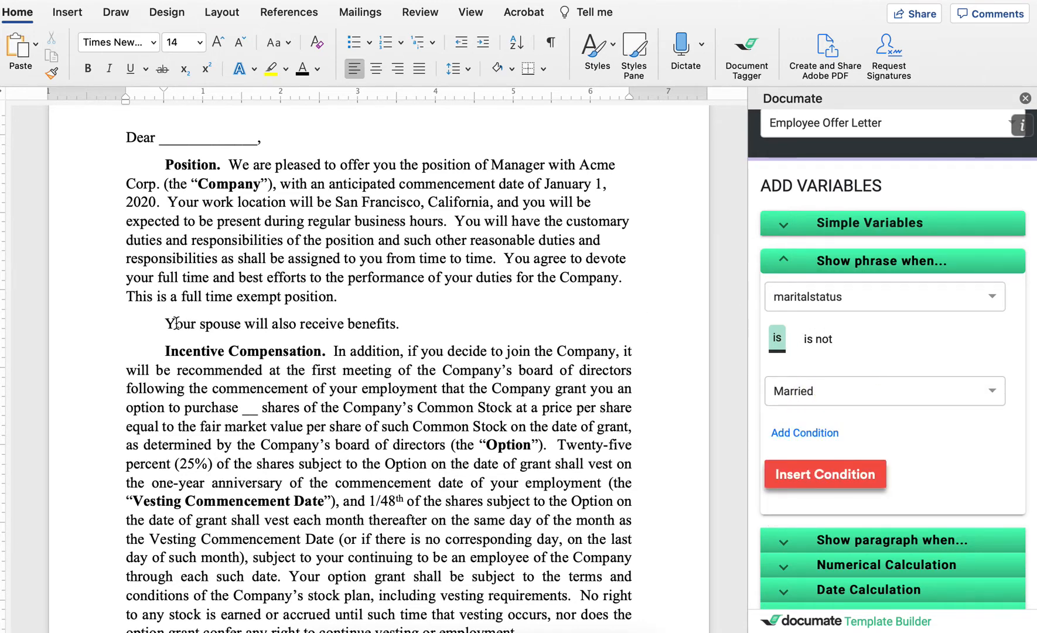
drag(165, 324, 397, 324)
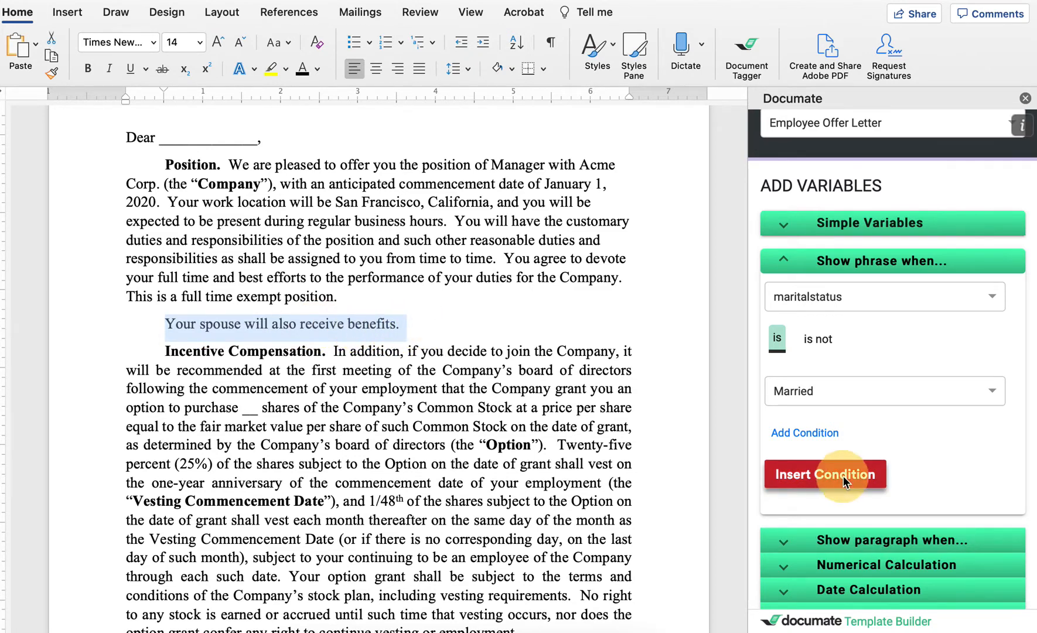
click(824, 473)
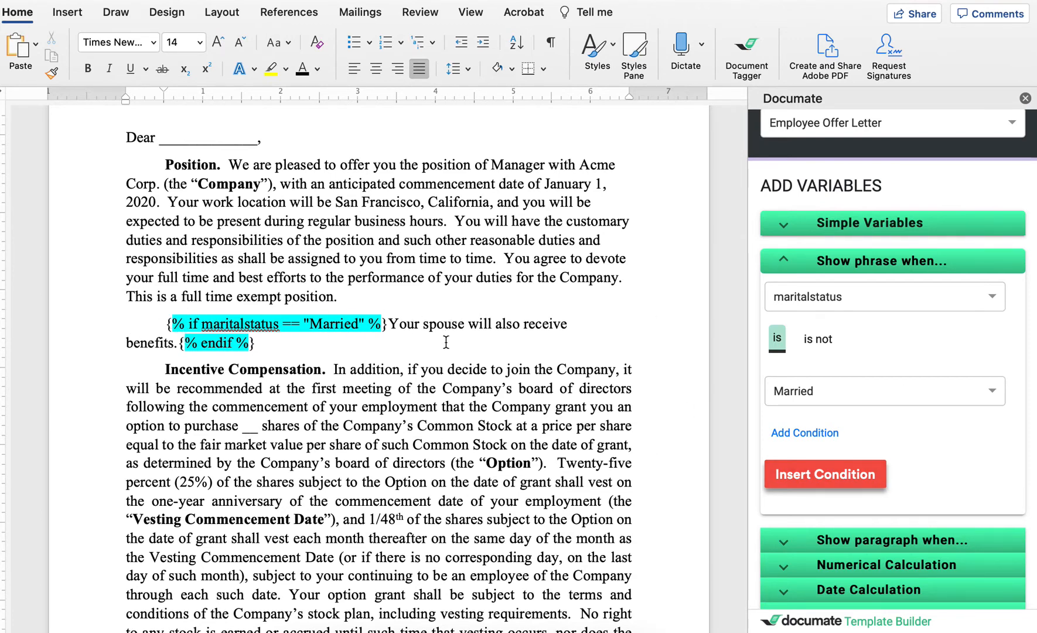
Scroll down the letter past the spouse-benefits condition
scroll(down, 3)
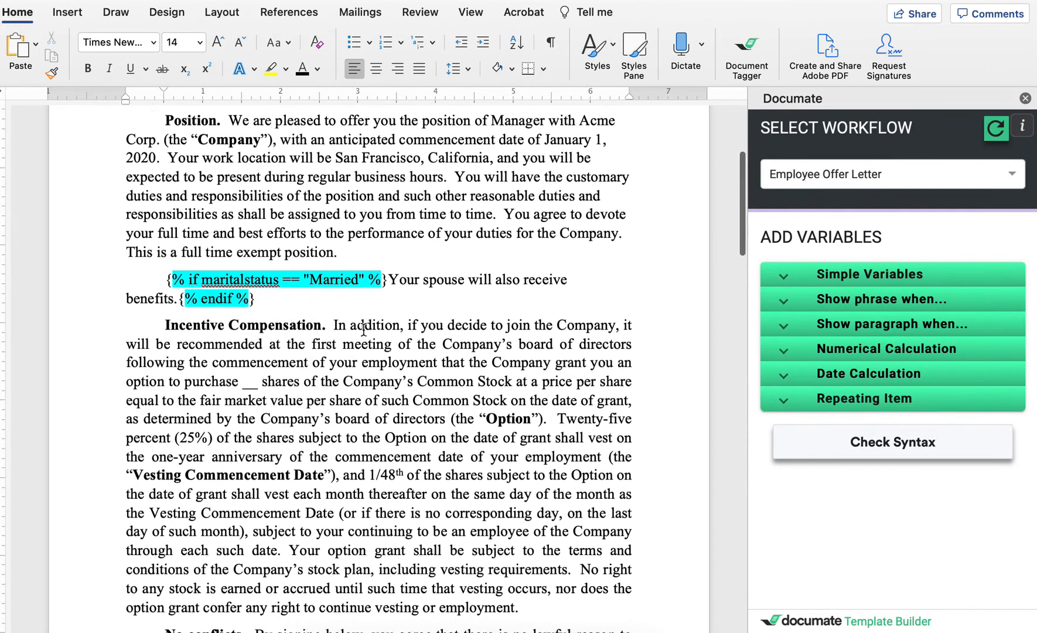
Browse the Numerical Calculation operators, variables and formats, keeping Number, then expand Date Calculation
click(886, 349)
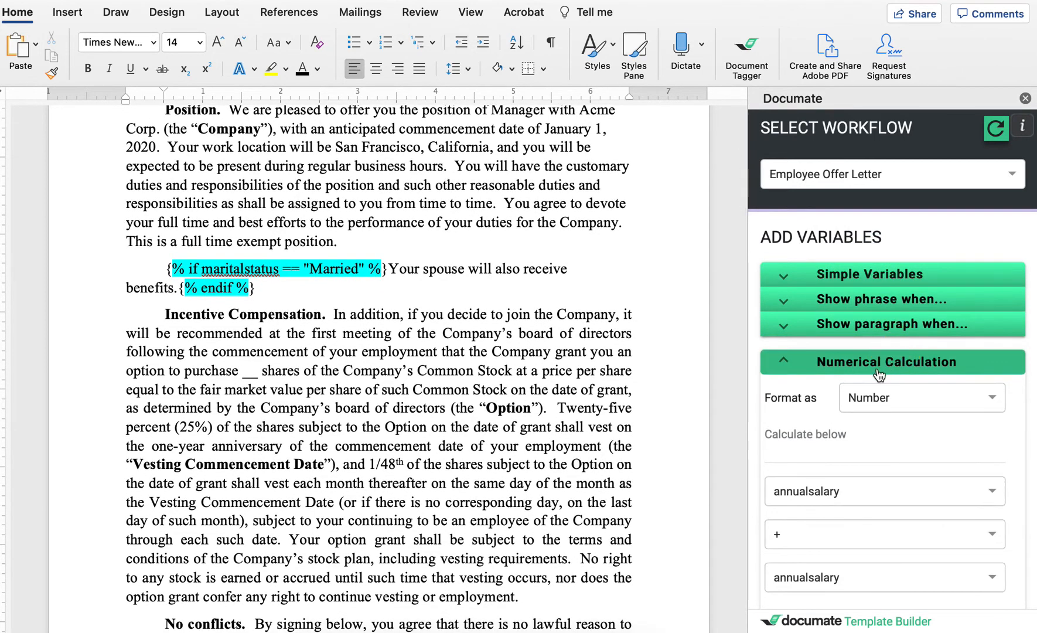
scroll(down, 3)
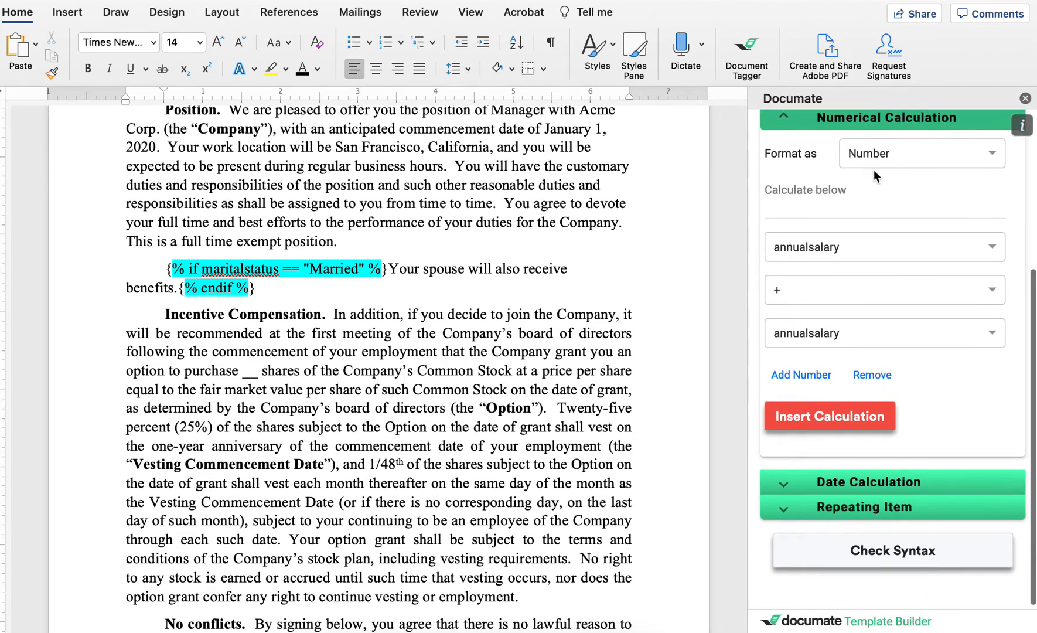
mouse_move(878, 191)
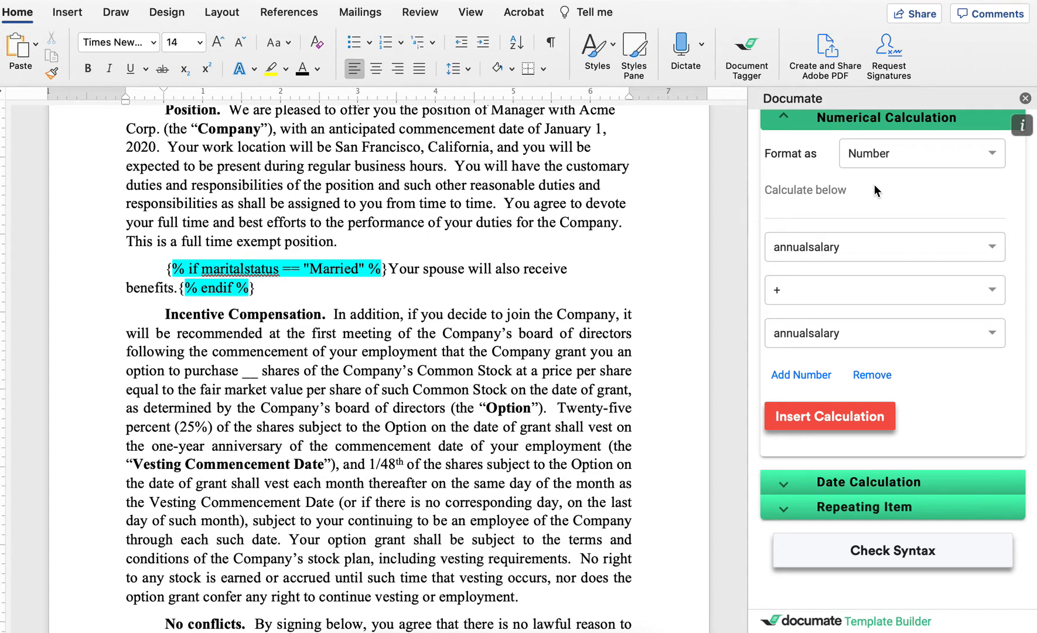
click(883, 290)
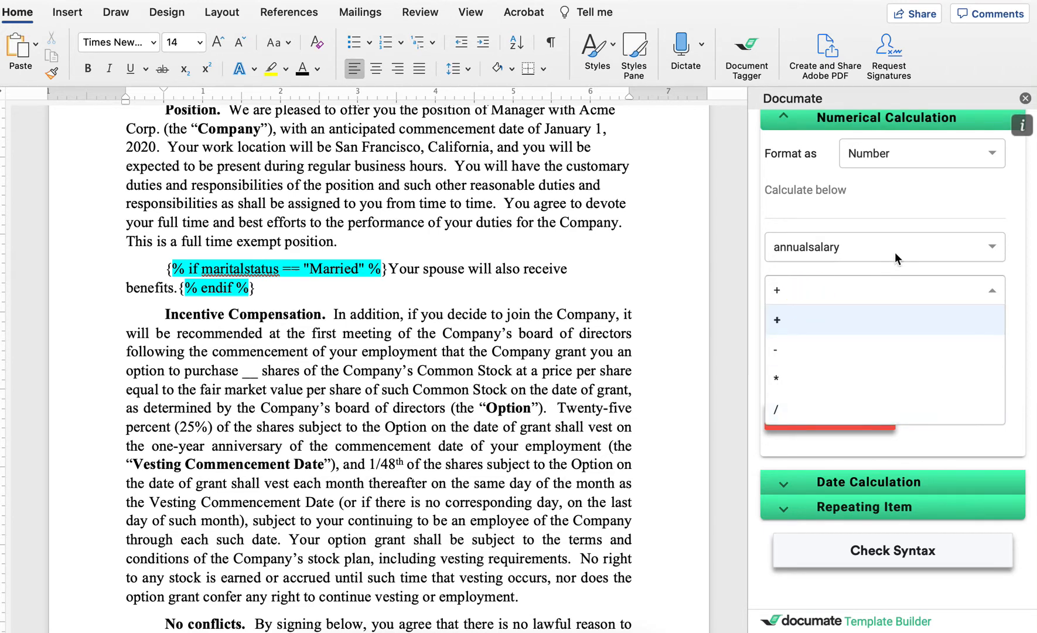
click(883, 246)
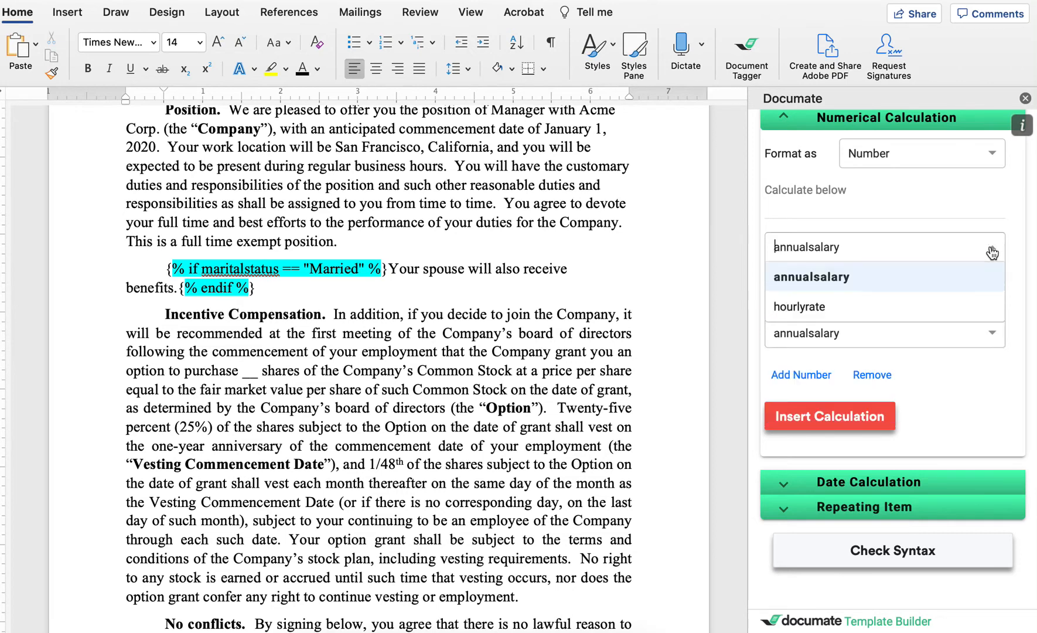
click(920, 153)
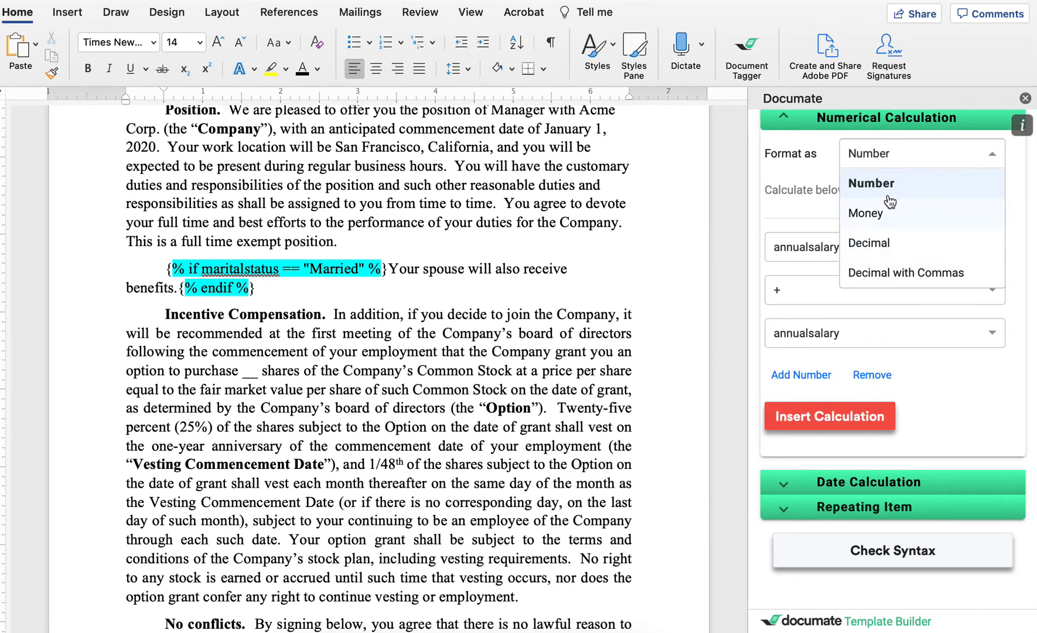
click(872, 183)
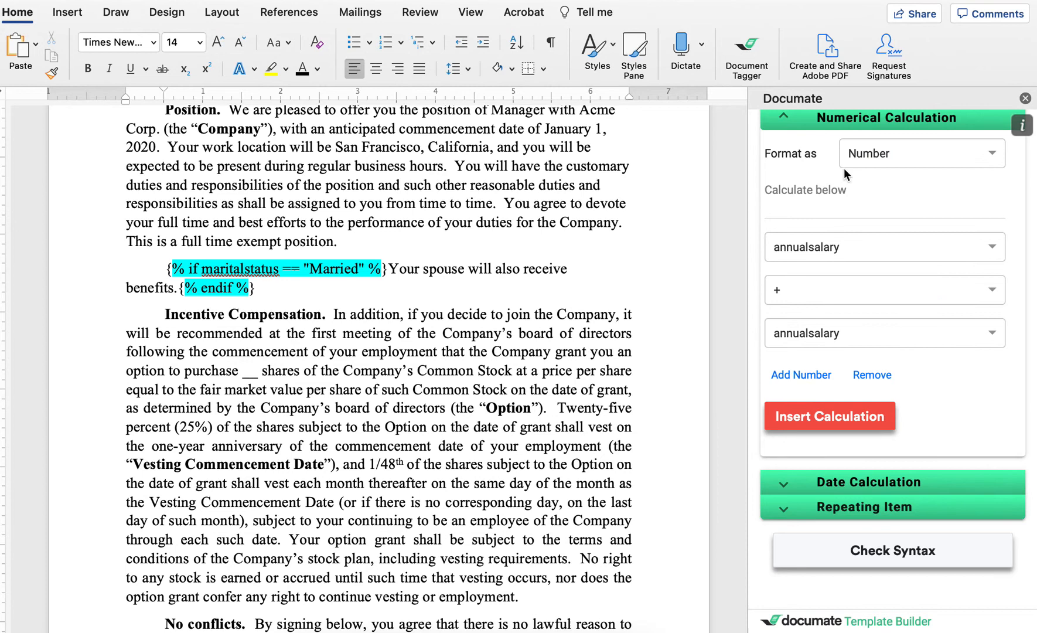
click(870, 384)
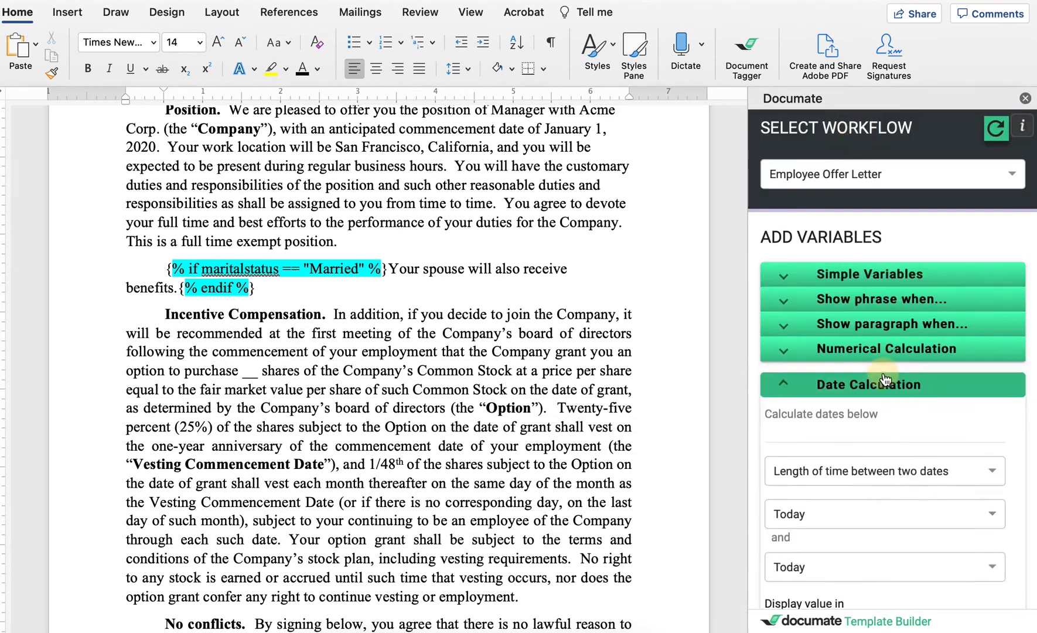
scroll(down, 3)
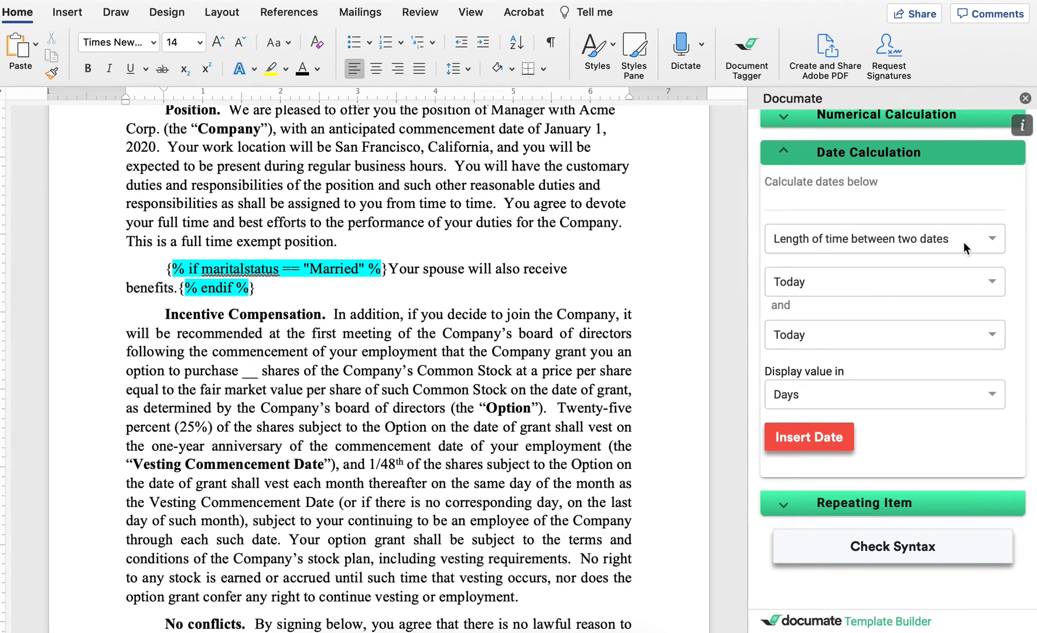
click(883, 239)
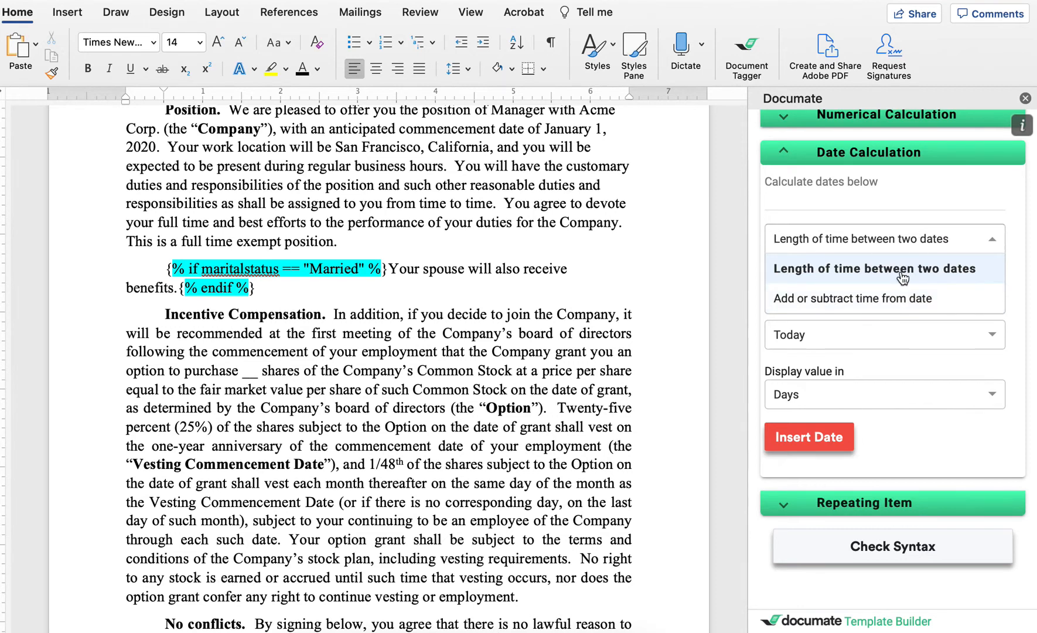
click(873, 268)
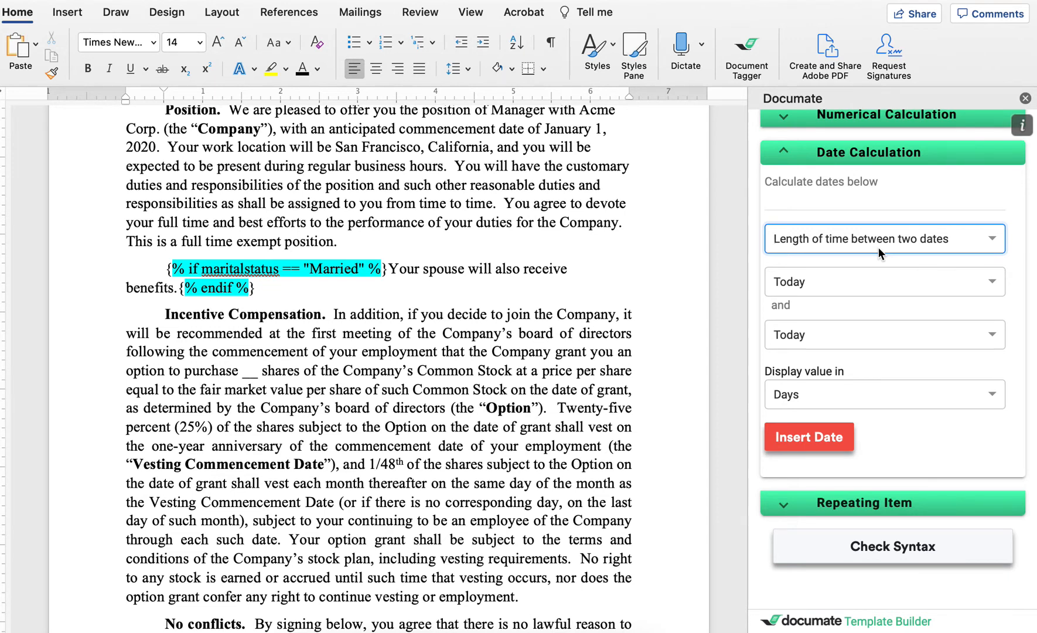
click(884, 238)
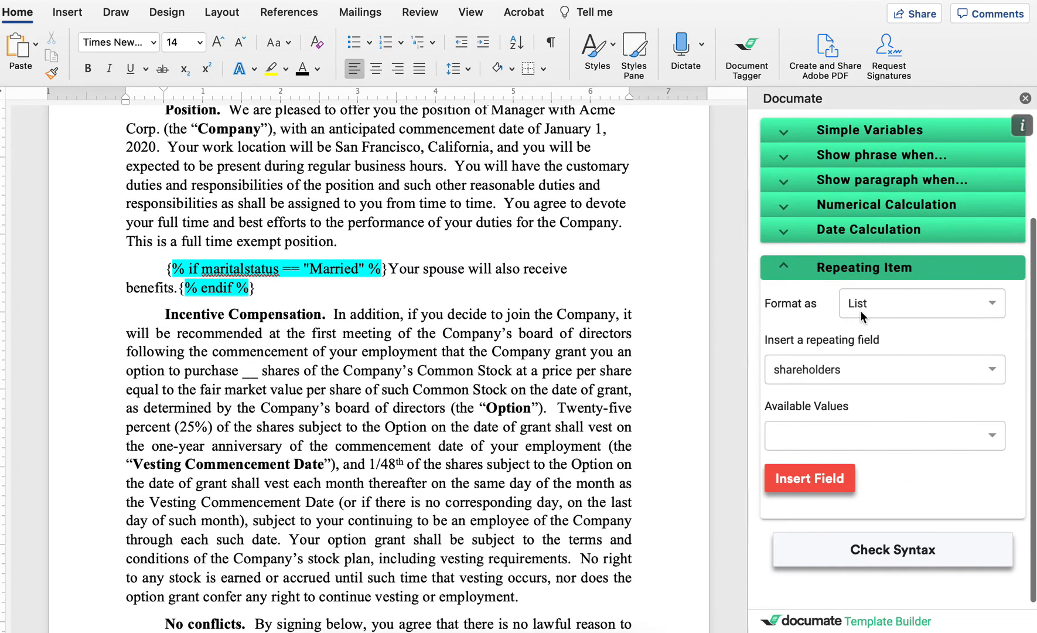
mouse_move(862, 317)
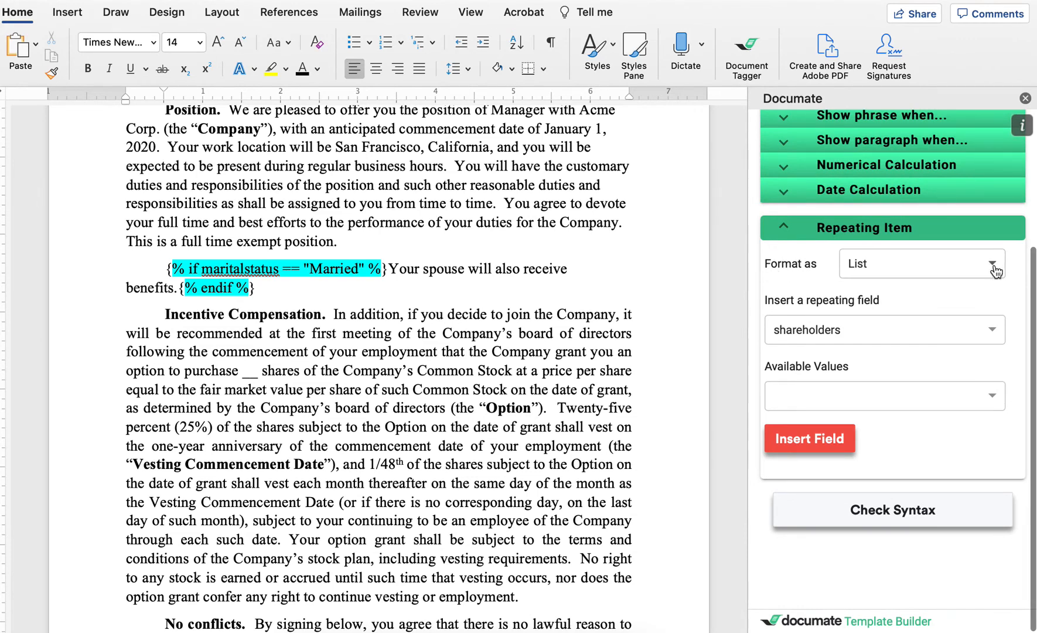
Show the Repeating Item Format as choices, from List to Multi-line and comma-separated
click(994, 263)
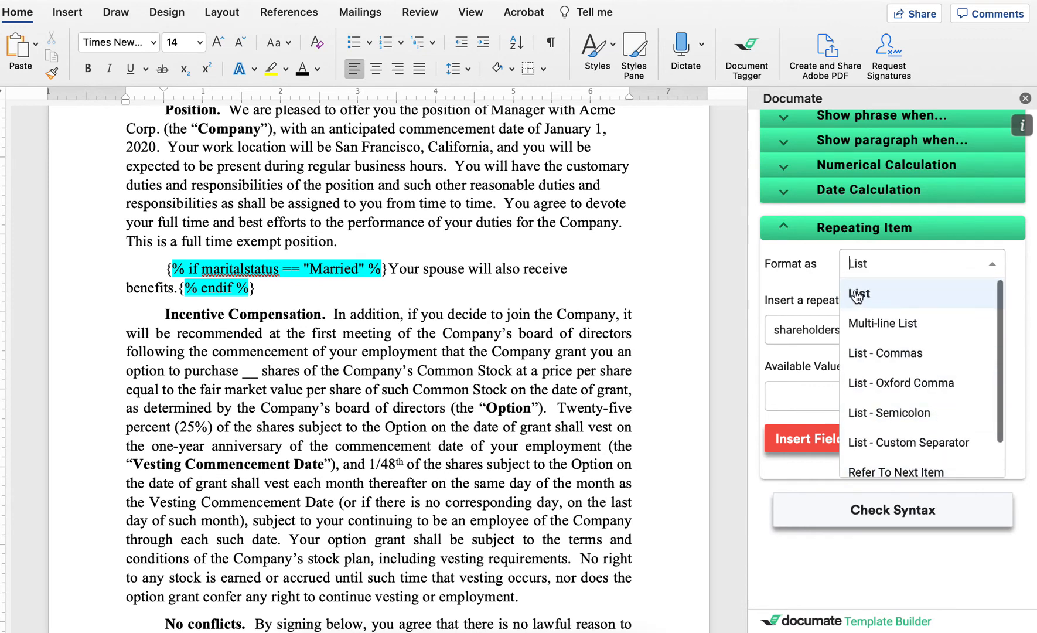
mouse_move(847, 299)
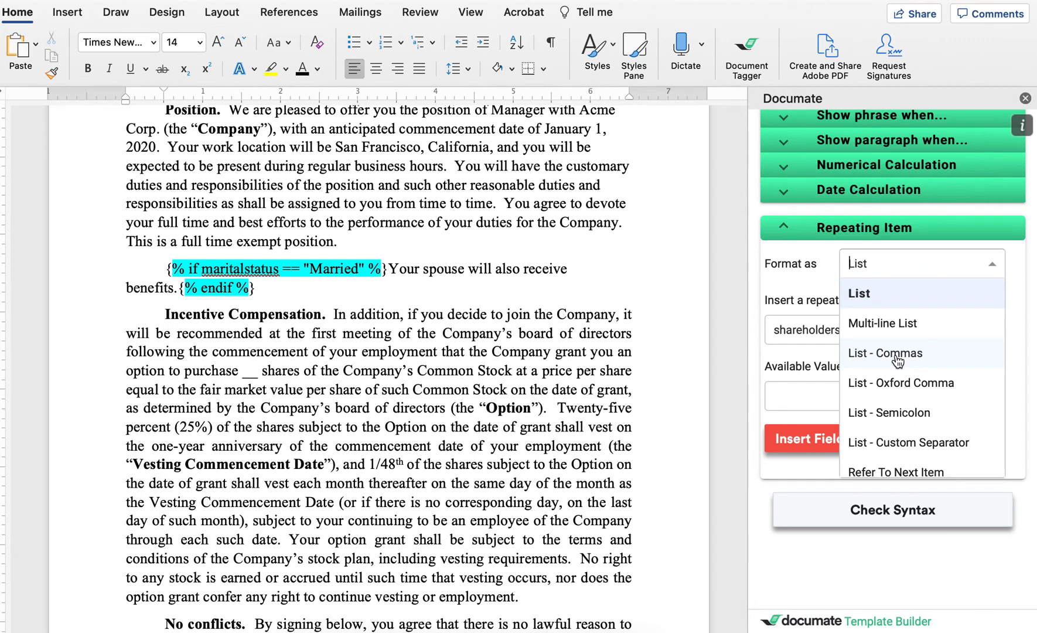
mouse_move(920, 362)
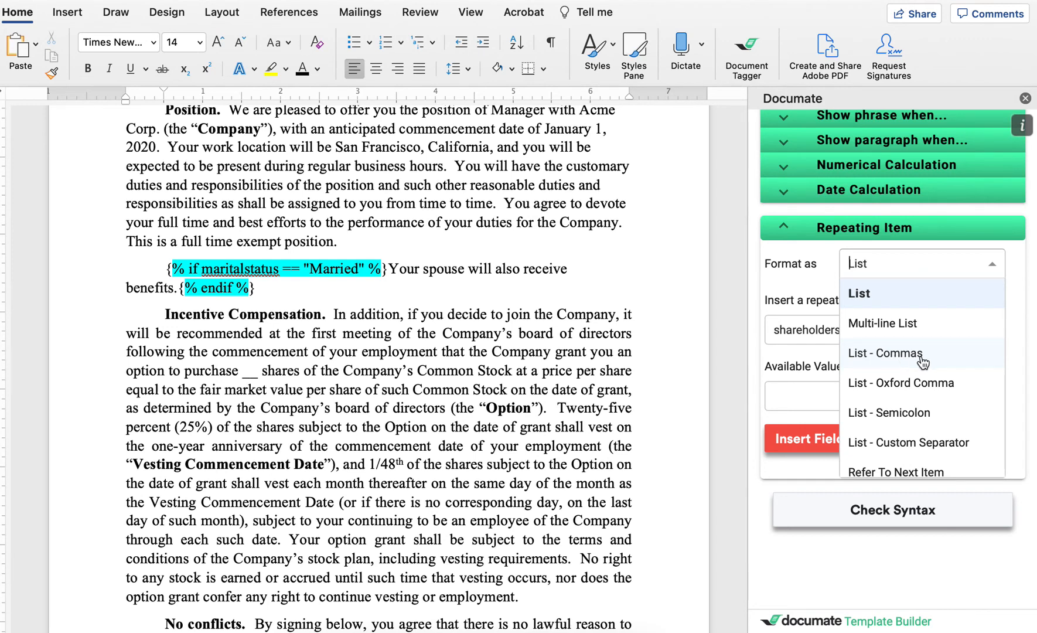
mouse_move(935, 383)
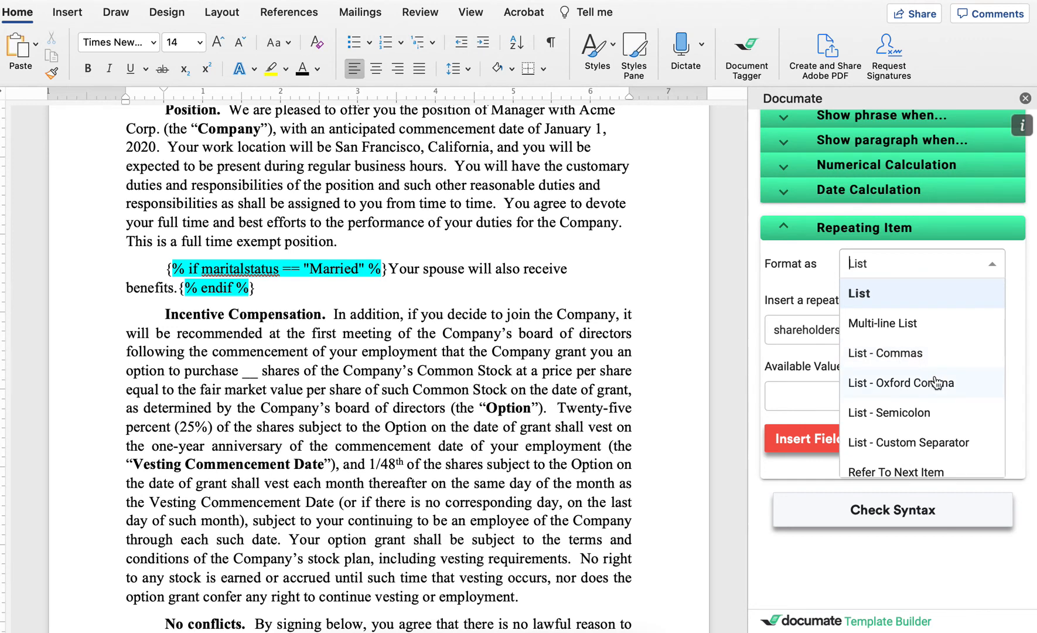